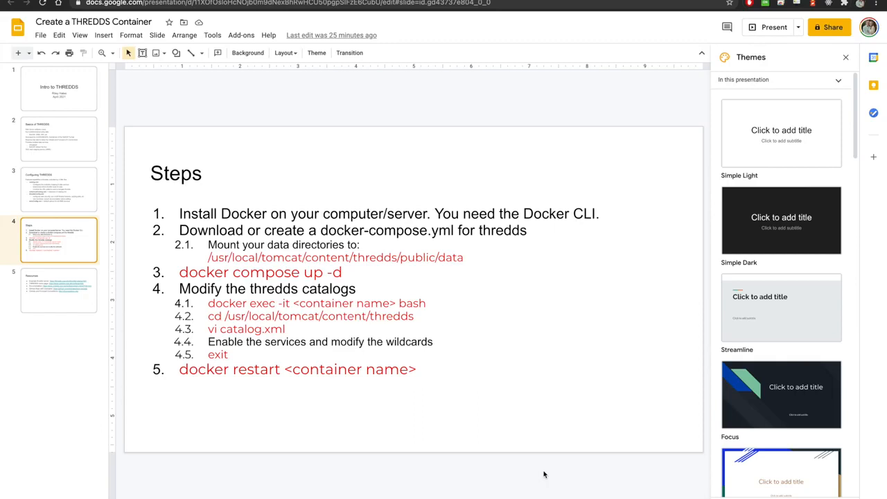
{"action": "mouse_move", "coordinate": [534, 474]}
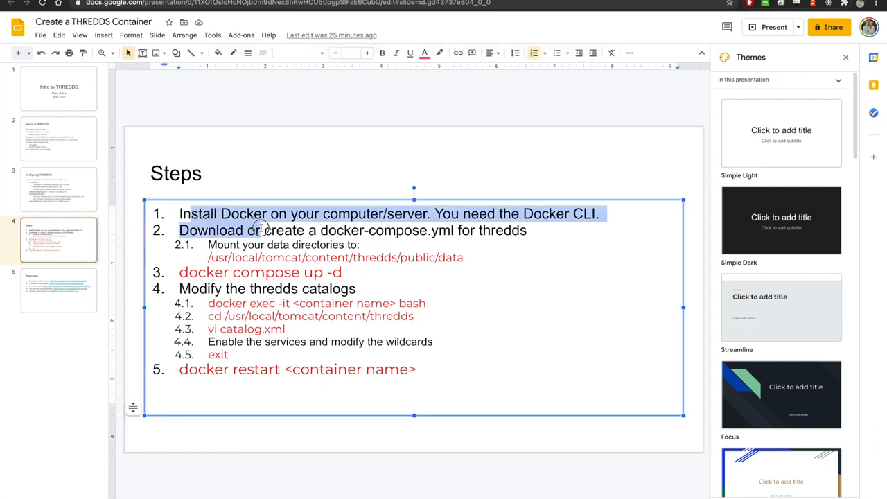
Go up from catalog.xml to tech-tutorials and into the thredds folder
{"action": "left_click", "coordinate": [266, 245]}
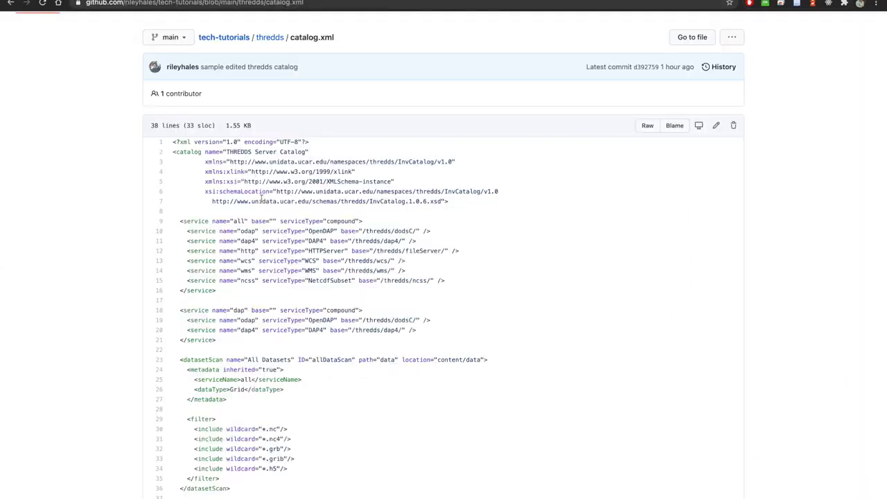
{"action": "scroll", "scroll_direction": "up", "scroll_amount": 3}
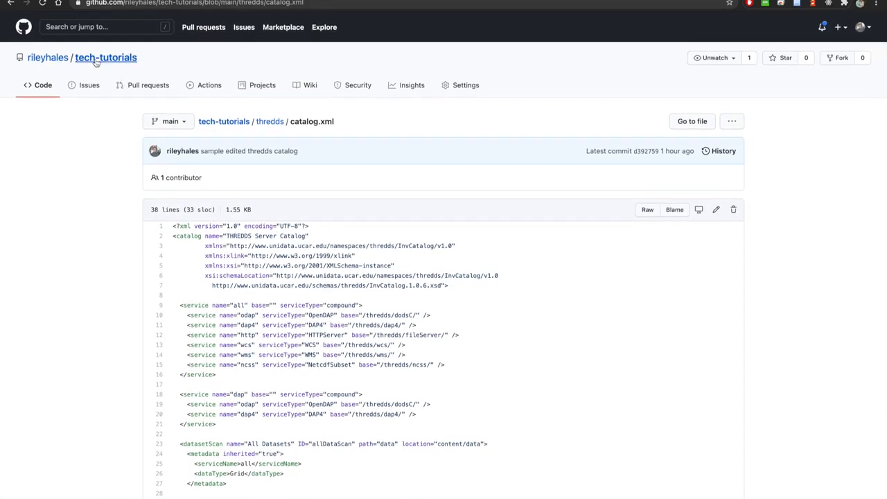
{"action": "left_click", "coordinate": [105, 58]}
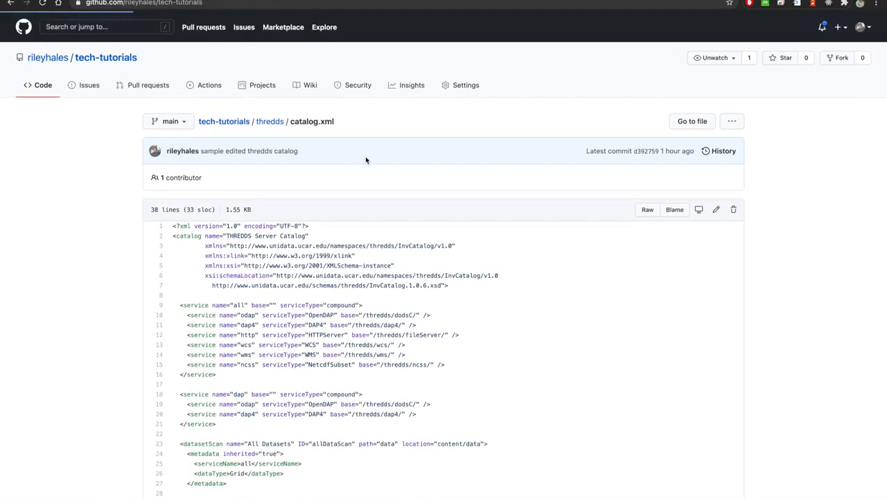
{"action": "left_click", "coordinate": [269, 121]}
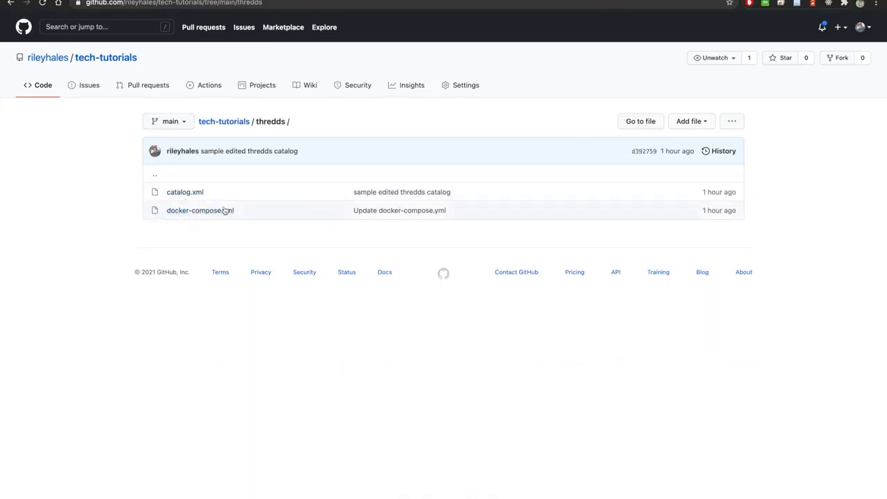
{"action": "mouse_move", "coordinate": [199, 209]}
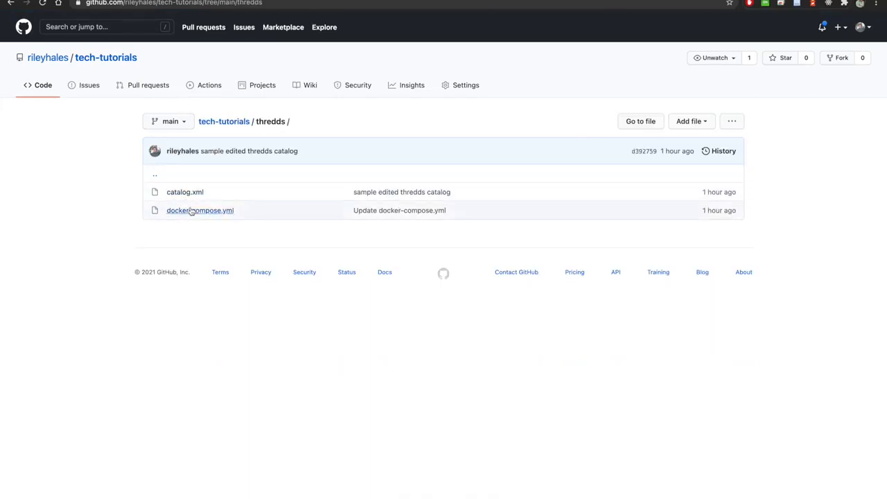
{"action": "mouse_move", "coordinate": [185, 192]}
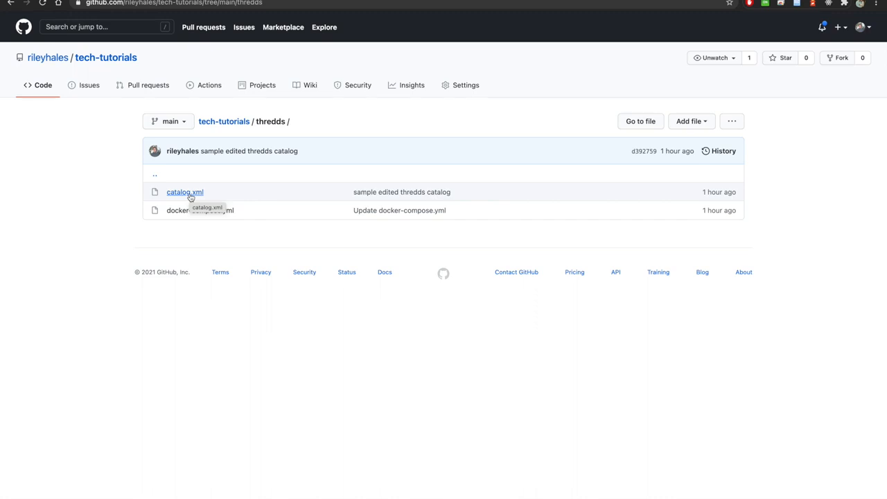
{"action": "mouse_move", "coordinate": [207, 229]}
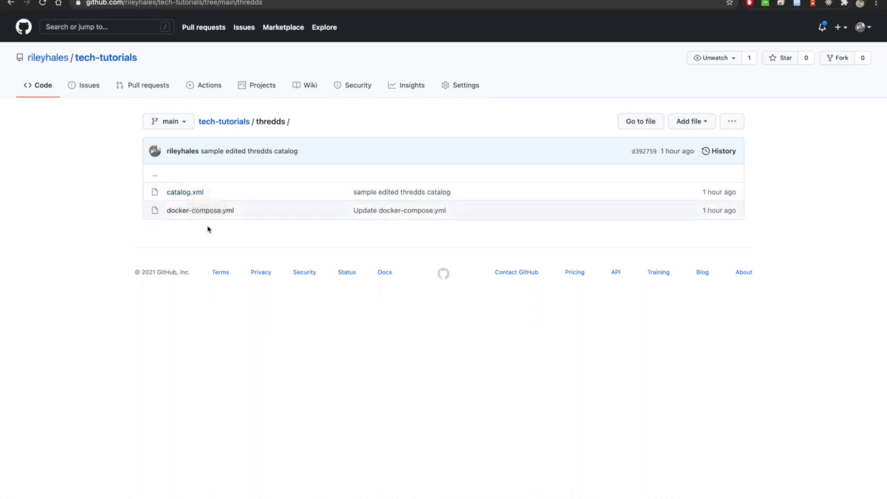
{"action": "left_click", "coordinate": [199, 210]}
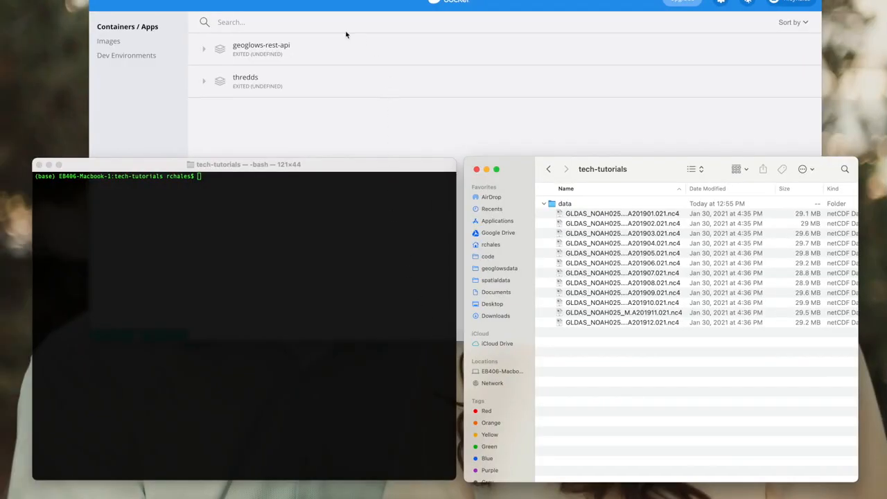
{"action": "mouse_move", "coordinate": [323, 172]}
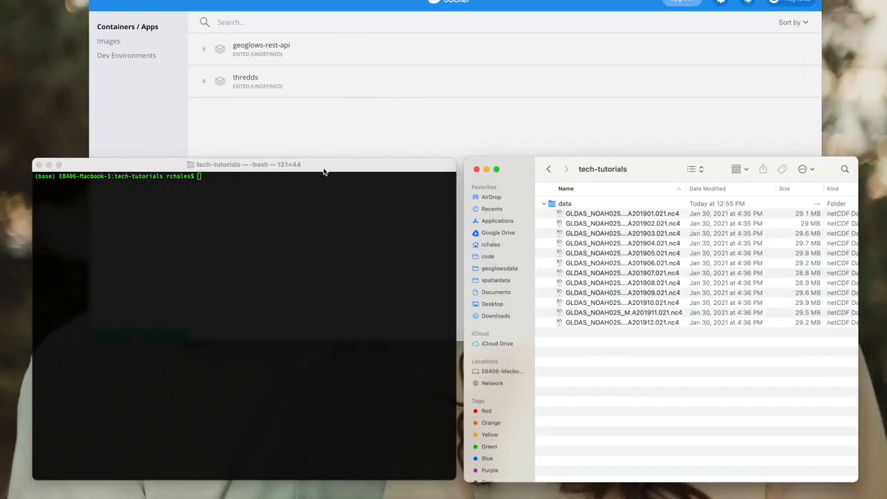
{"action": "mouse_move", "coordinate": [600, 292]}
{"action": "type", "text": "pwd"}
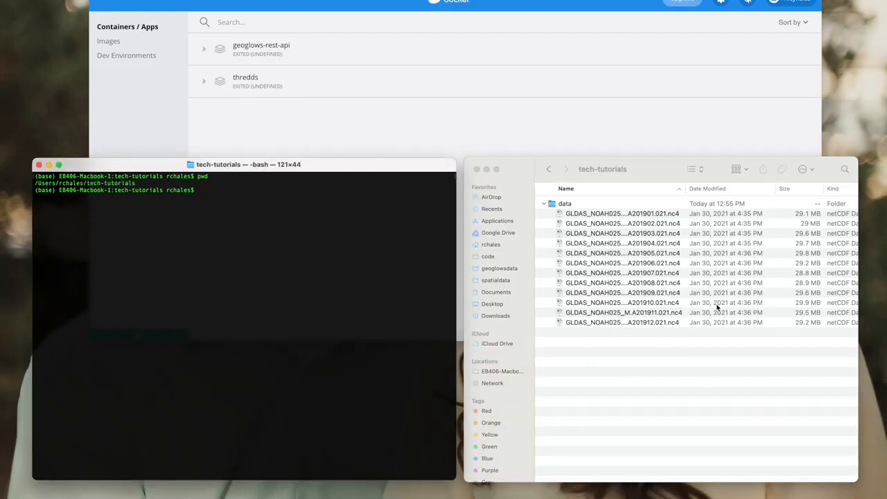
{"action": "mouse_move", "coordinate": [480, 342]}
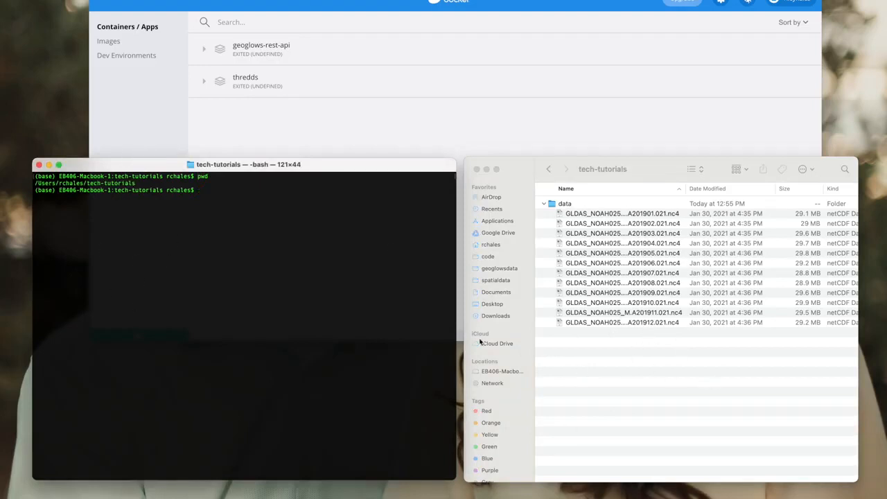
{"action": "mouse_move", "coordinate": [589, 376]}
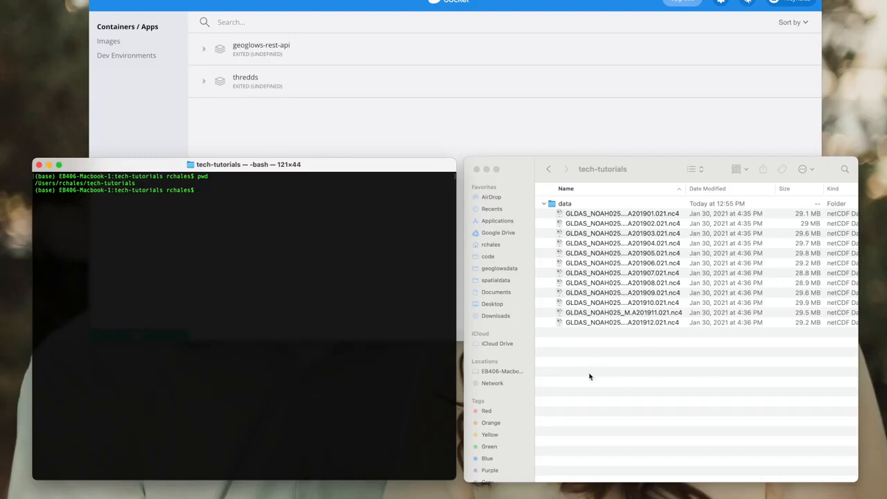
Create an empty docker-compose.yml with touch and type a nano command for it
{"action": "type", "text": "td"}
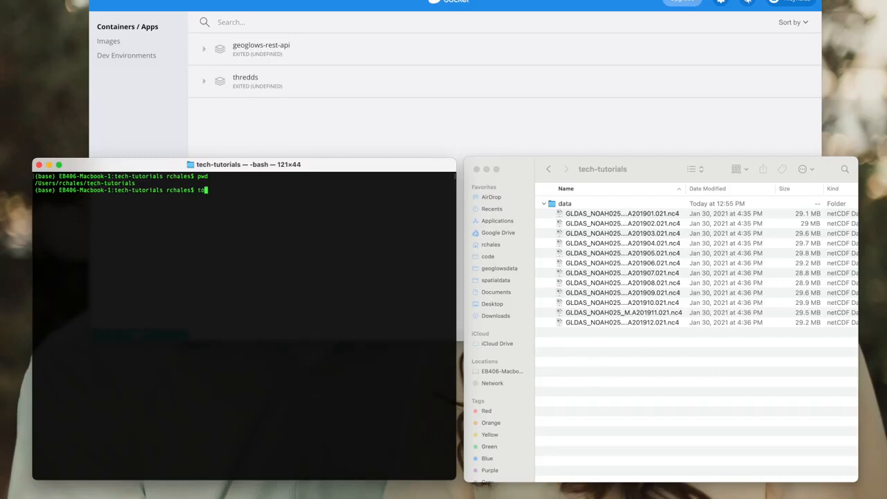
{"action": "type", "text": "ouch docker"}
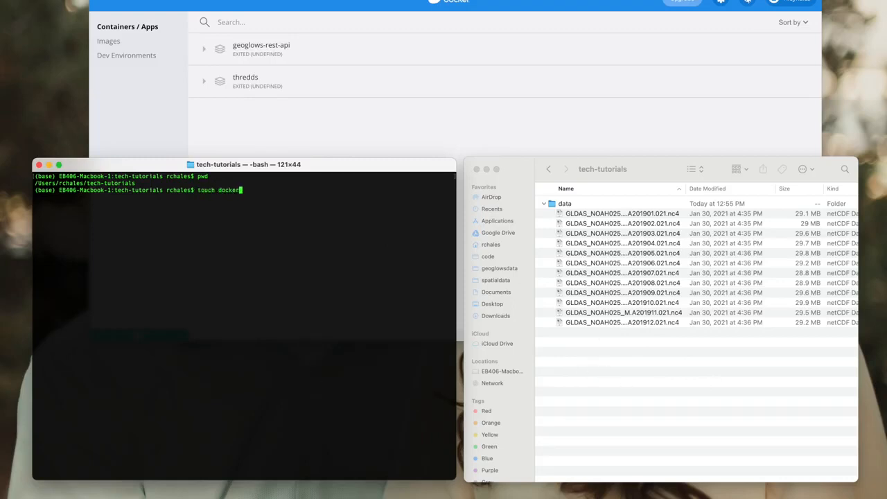
{"action": "type", "text": "-compose.yml"}
{"action": "type", "text": "nano"}
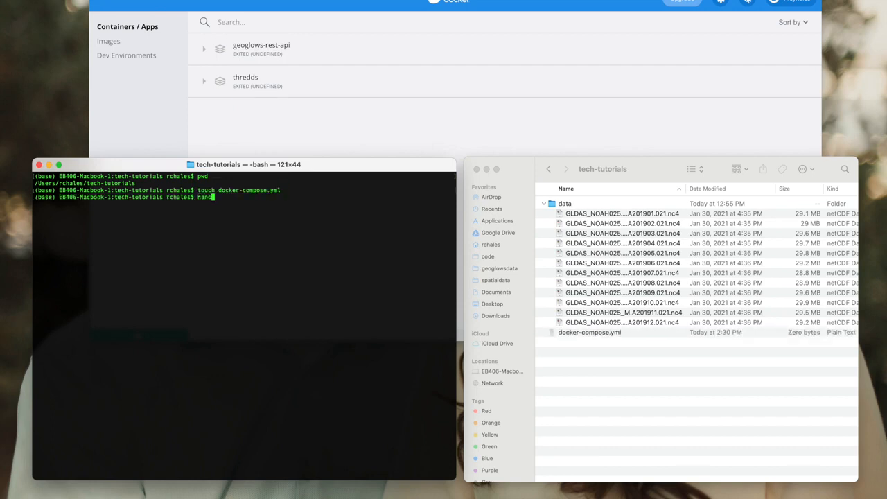
{"action": "type", "text": "docker-compose.yml"}
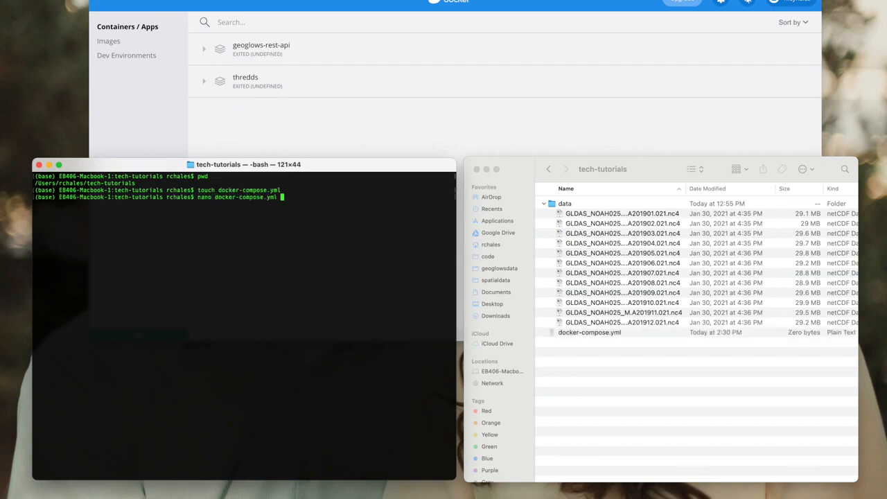
Write the thredds-demo service with a /Users data volume into docker-compose.yml and save
{"action": "key", "text": "Return"}
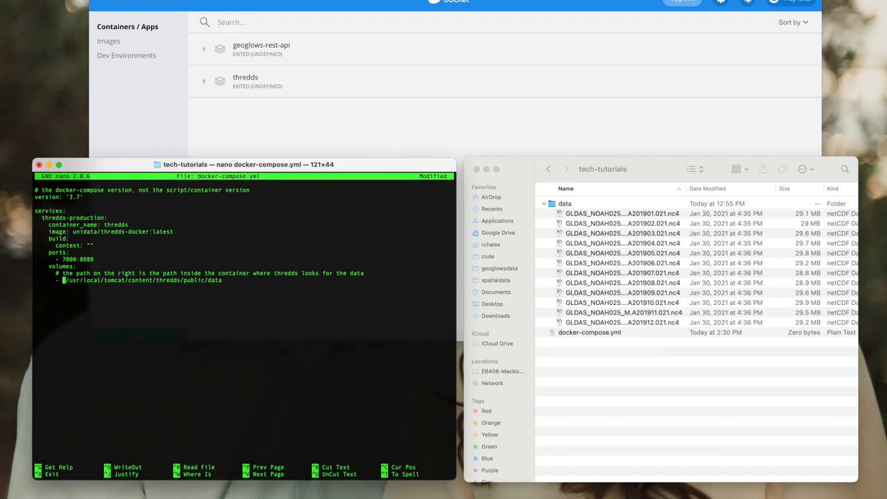
{"action": "type", "text": "."}
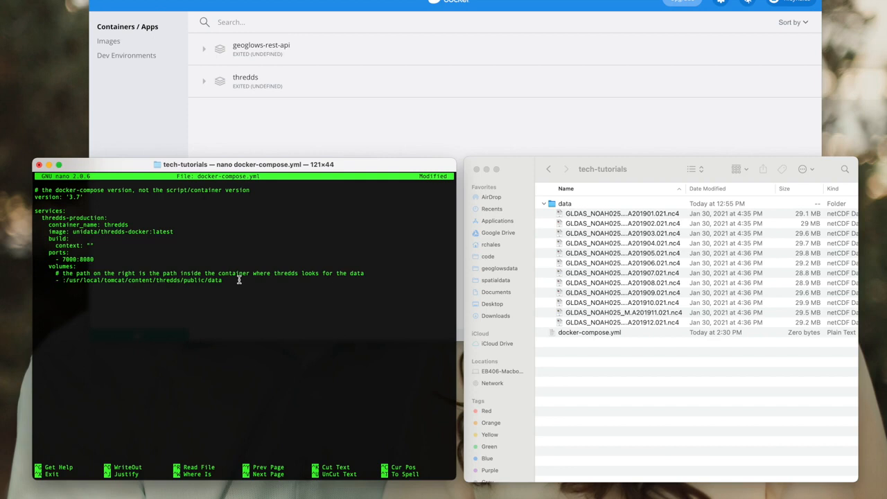
{"action": "type", "text": "/Users/rchales/tech-tutorials"}
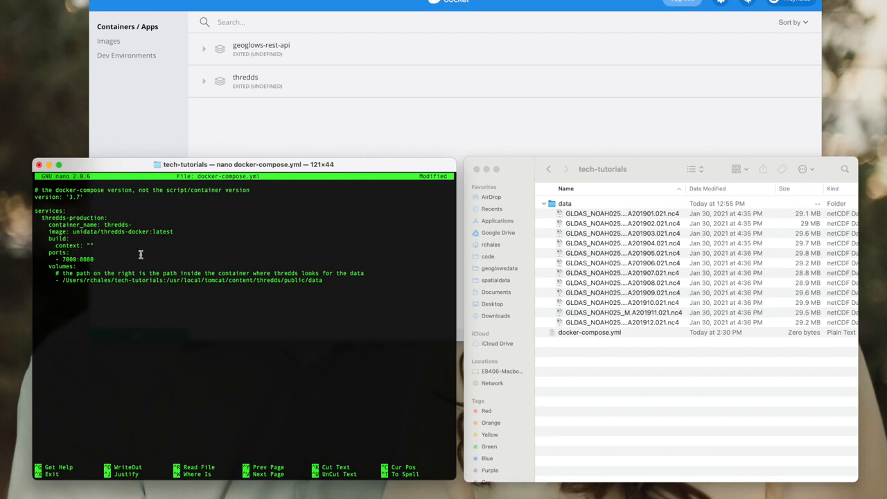
{"action": "type", "text": "demo"}
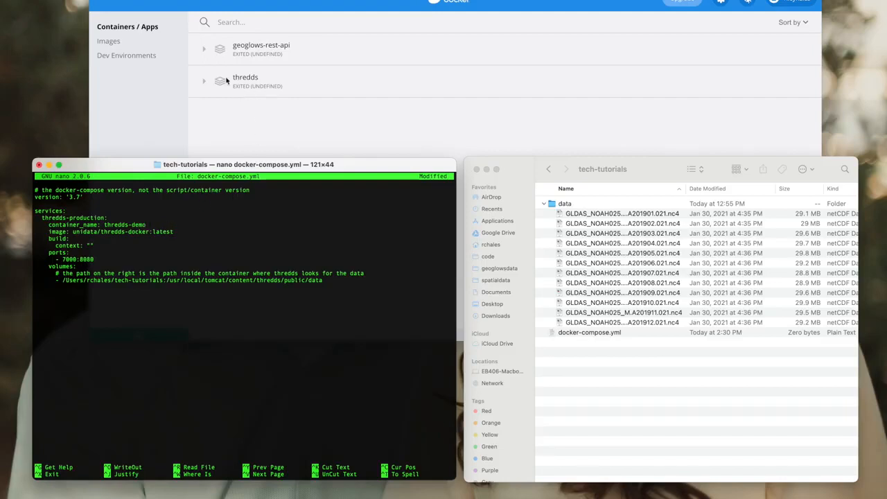
{"action": "mouse_move", "coordinate": [263, 128]}
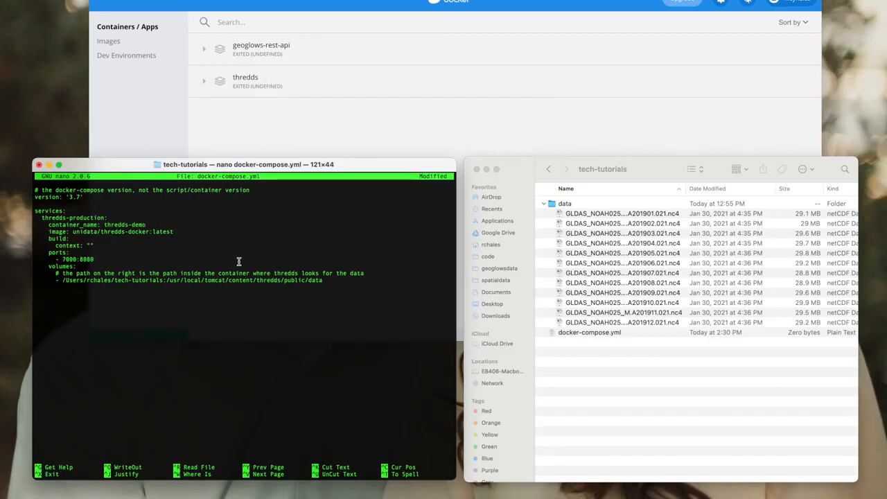
{"action": "key", "text": "ctrl+x"}
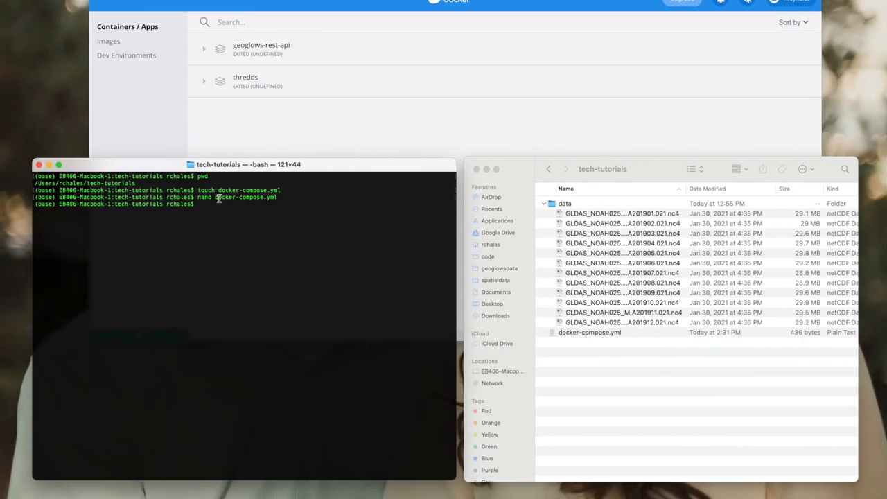
Start the compose stack detached with docker compose up -d
{"action": "type", "text": "docker compose up"}
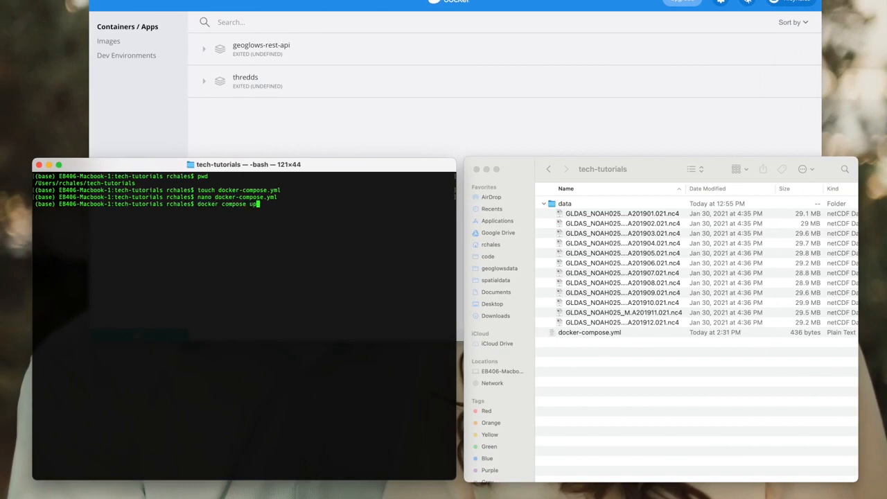
{"action": "key", "text": "Return"}
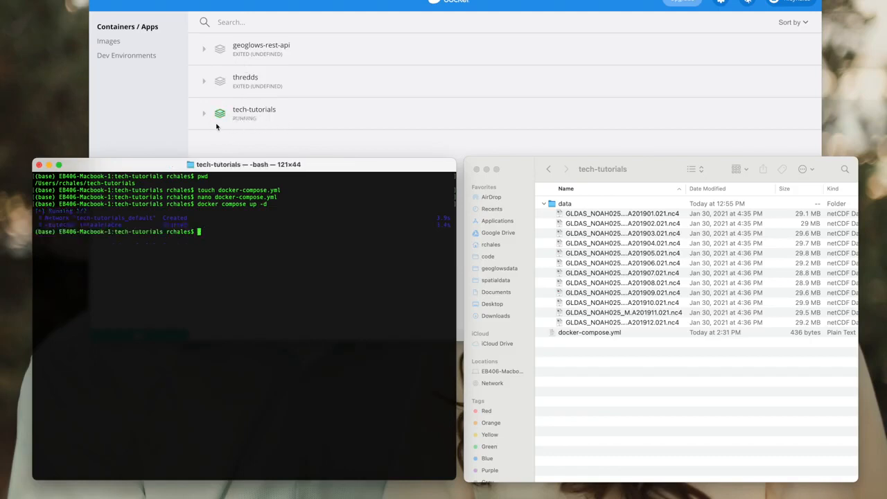
{"action": "mouse_move", "coordinate": [238, 274]}
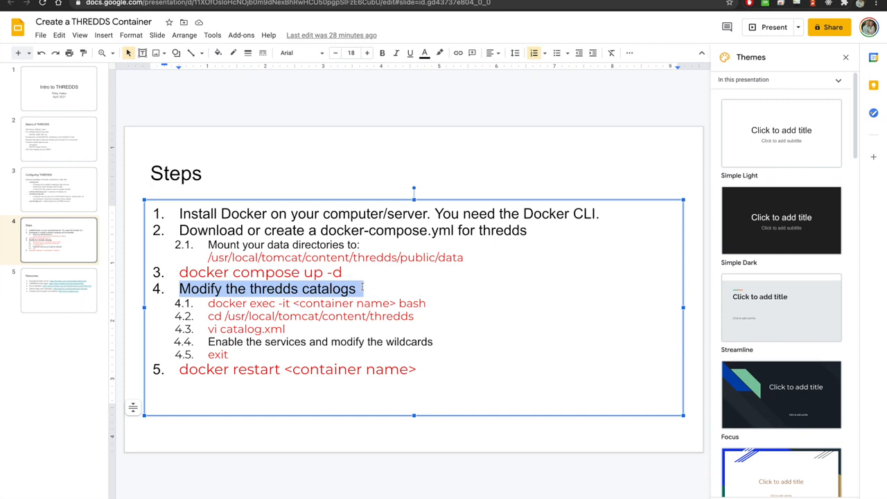
{"action": "mouse_move", "coordinate": [336, 360]}
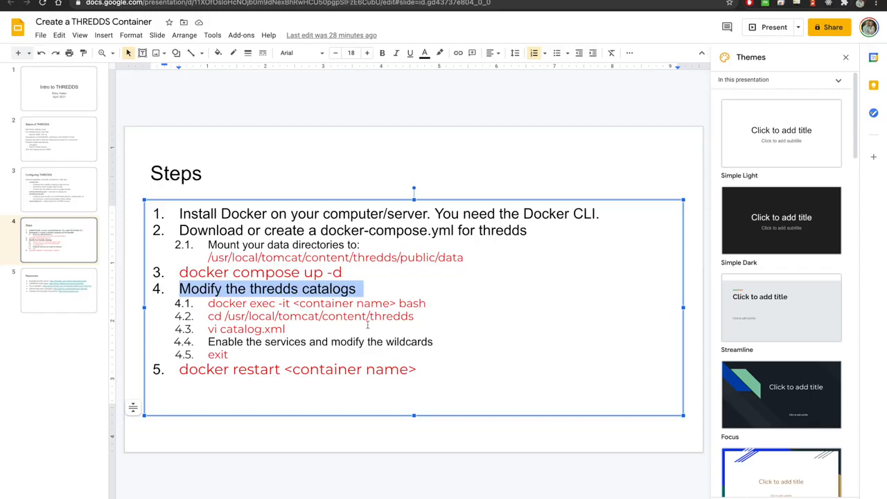
{"action": "mouse_move", "coordinate": [432, 303]}
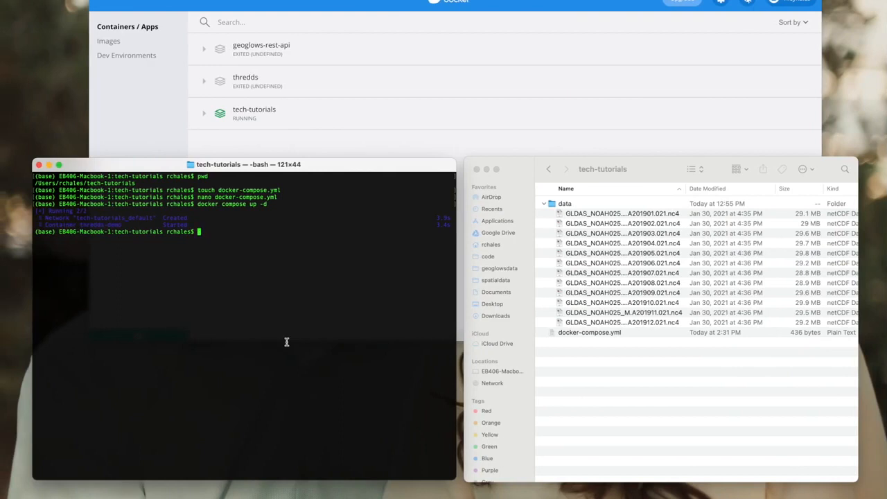
Enter the command docker exec -it thredds-demo for a container shell
{"action": "type", "text": "docker exec -it"}
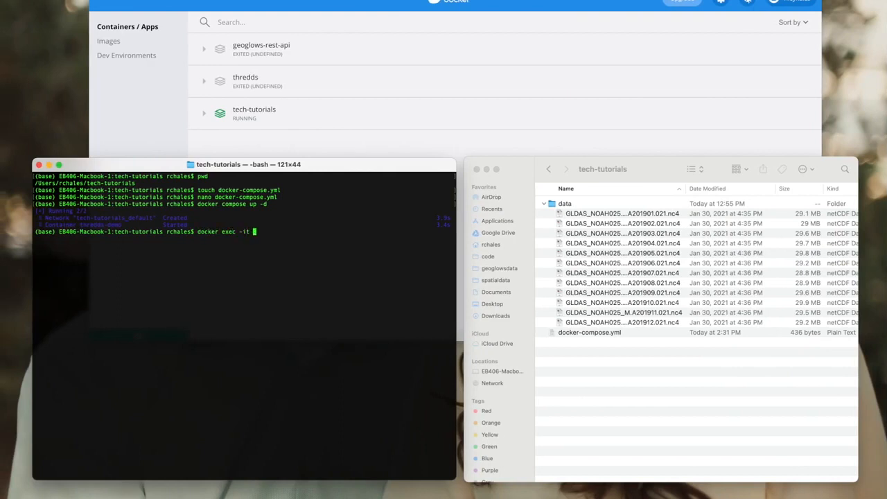
{"action": "type", "text": "thredds-demo"}
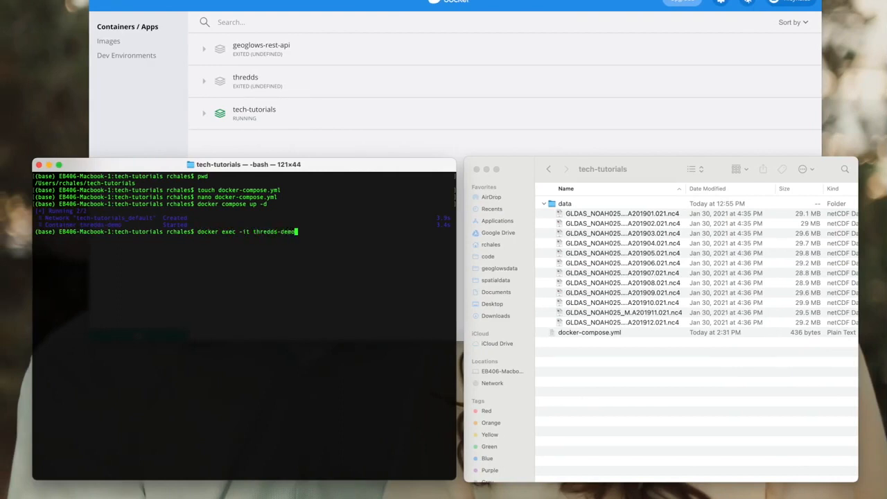
{"action": "key", "text": "Return"}
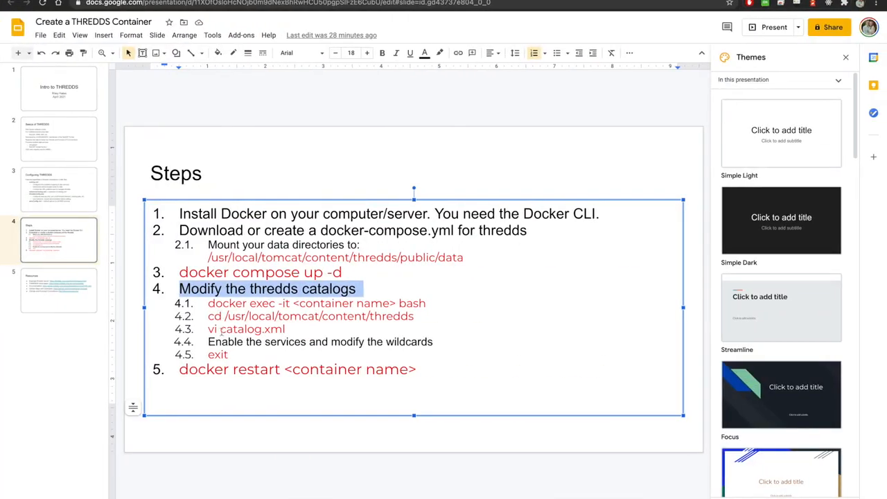
{"action": "left_click", "coordinate": [414, 317]}
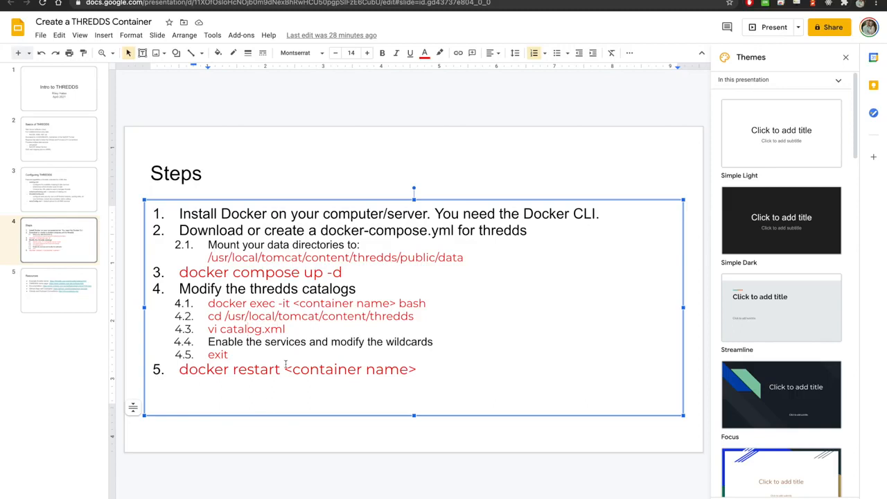
{"action": "mouse_move", "coordinate": [350, 315]}
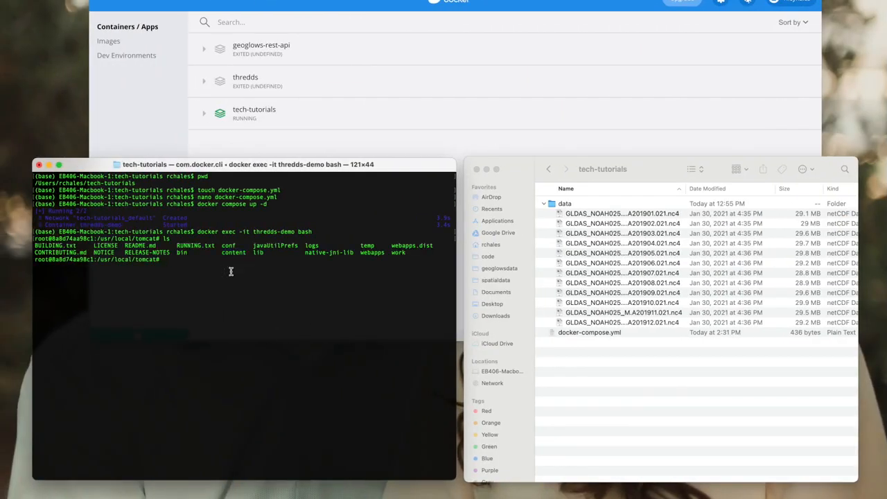
Go into content/thredds, list it with ls -al, and open catalog.xml in vi
{"action": "type", "text": "cd content"}
{"action": "type", "text": "cd thredds/"}
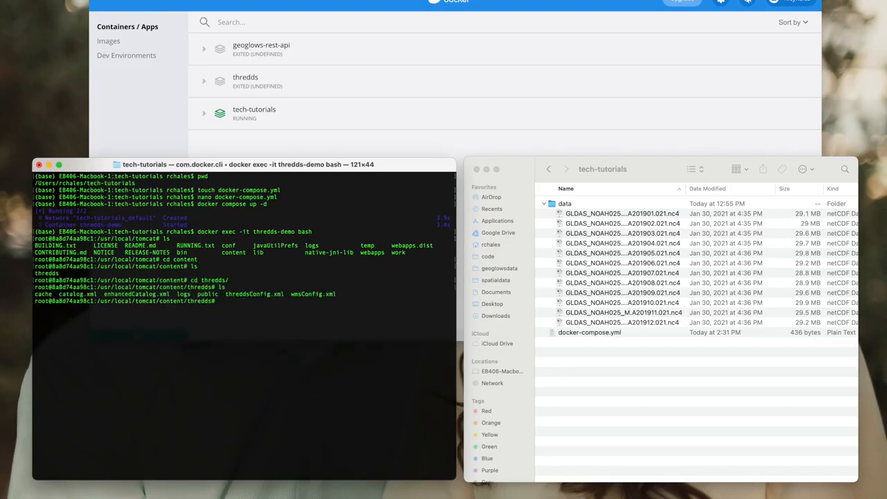
{"action": "type", "text": "ls -al"}
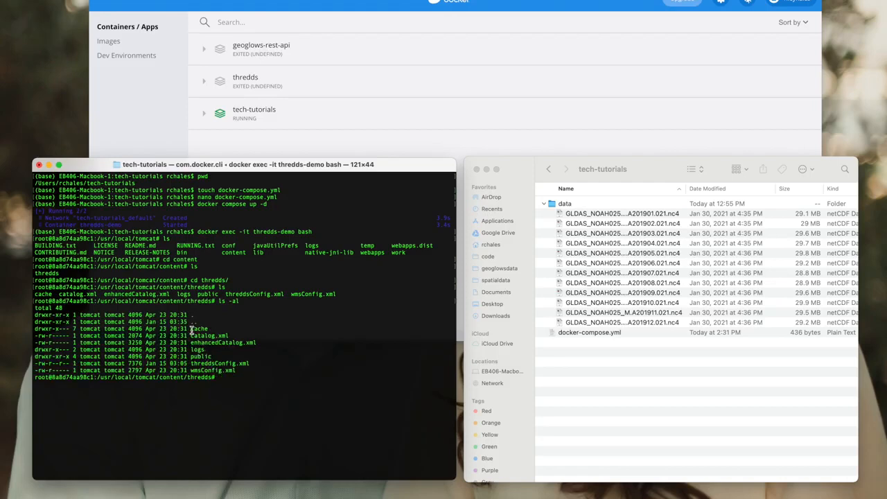
{"action": "double_click", "coordinate": [200, 328]}
{"action": "type", "text": "vi"}
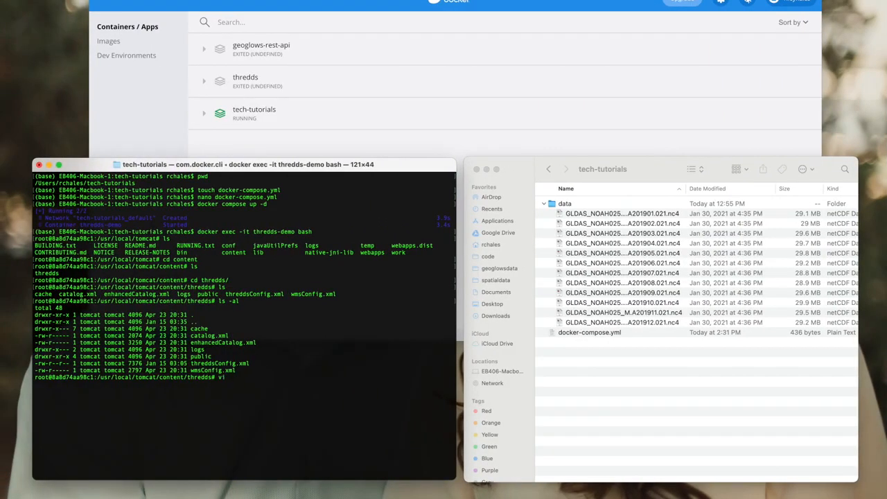
{"action": "type", "text": "ca"}
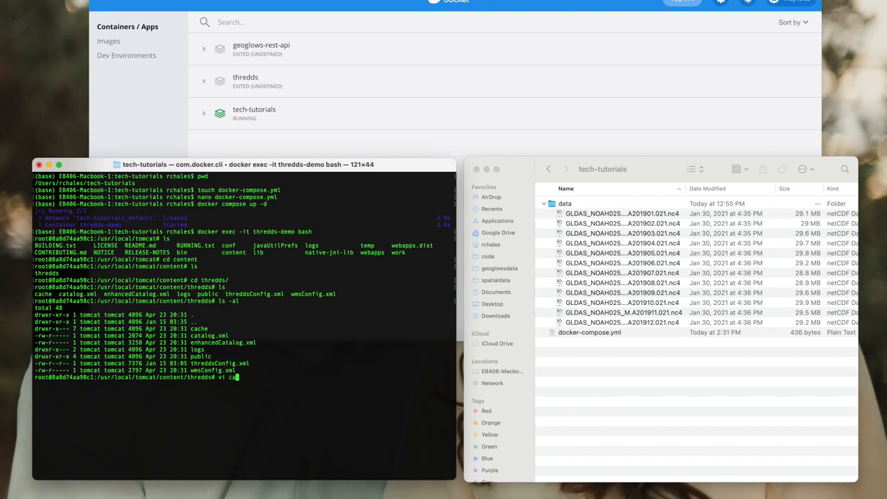
{"action": "key", "text": "Return"}
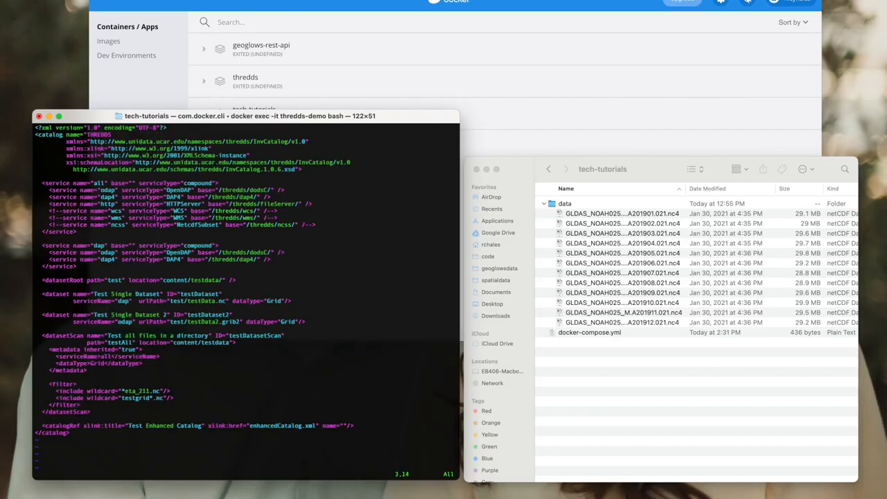
Rename the catalog to THREDDS Demo Catalog and move down to the odap, http, wcs service lines
{"action": "key", "text": "i"}
{"action": "type", "text": " Demo Catalog"}
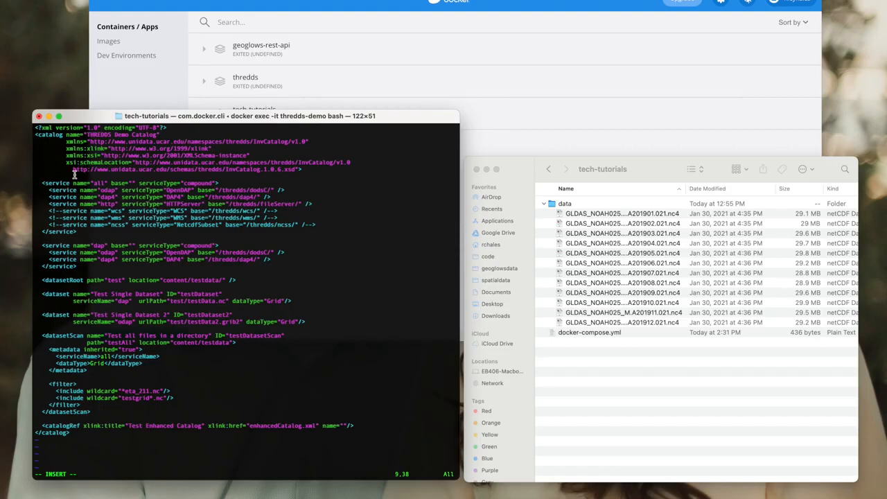
{"action": "key", "text": "Down"}
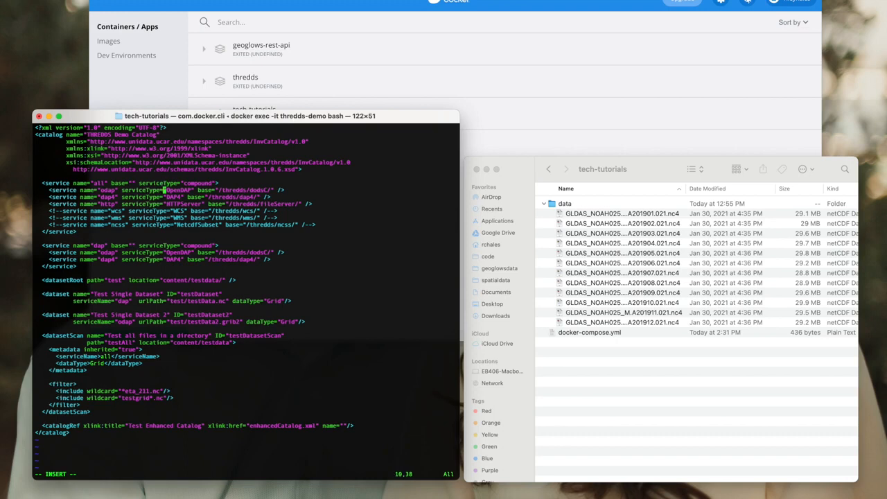
{"action": "key", "text": "down"}
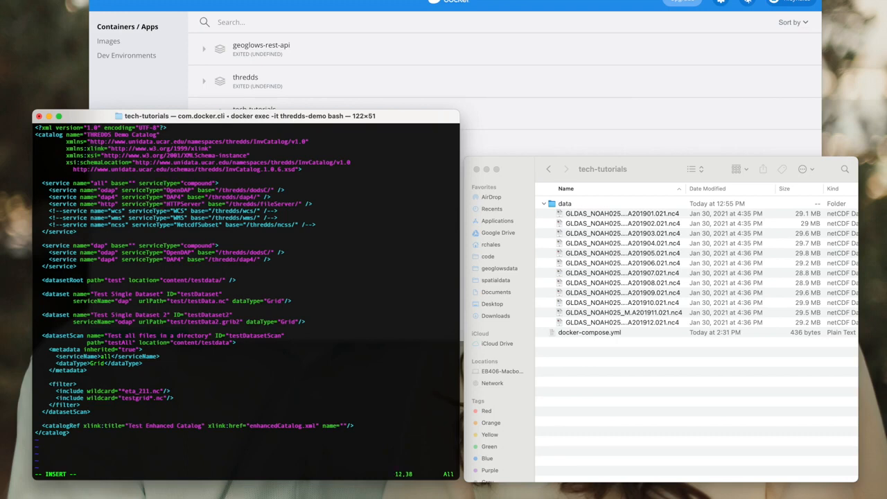
{"action": "key", "text": "Down"}
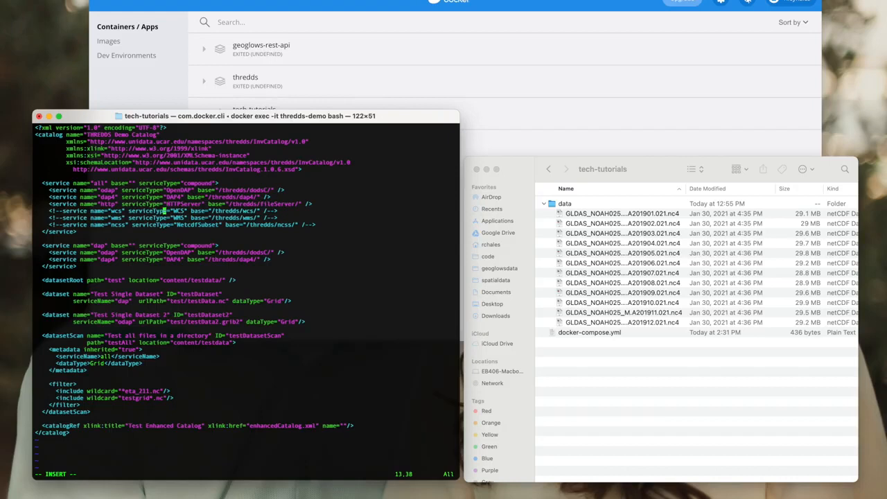
{"action": "key", "text": "Left"}
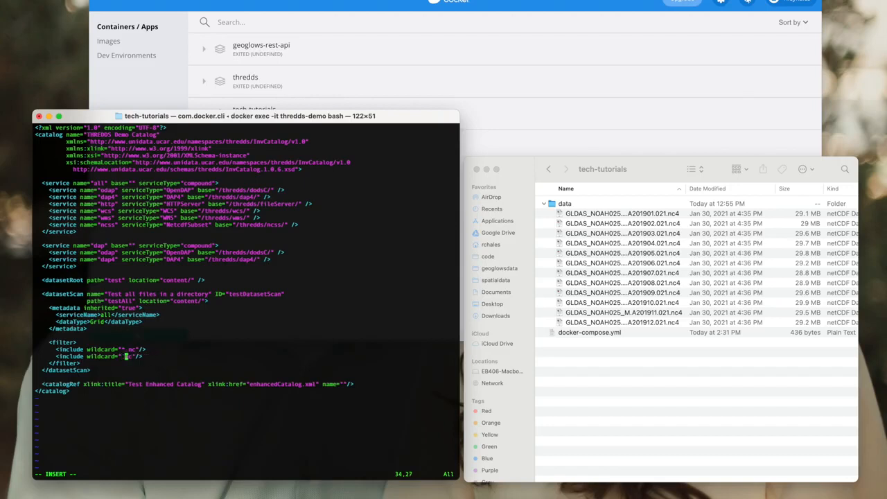
Add wildcard include lines for *.nc4 files to the catalog filter
{"action": "type", "text": "nc4"}
{"action": "type", "text": "<includ"}
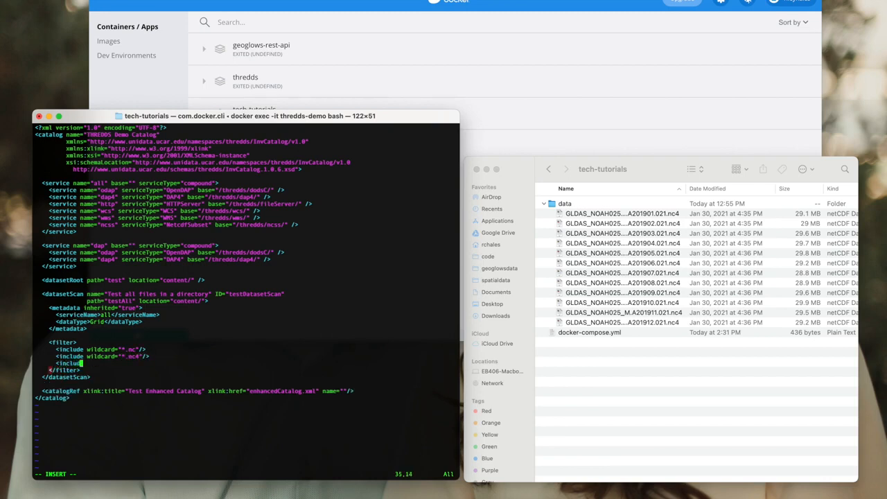
{"action": "type", "text": "wildcard=\"*"}
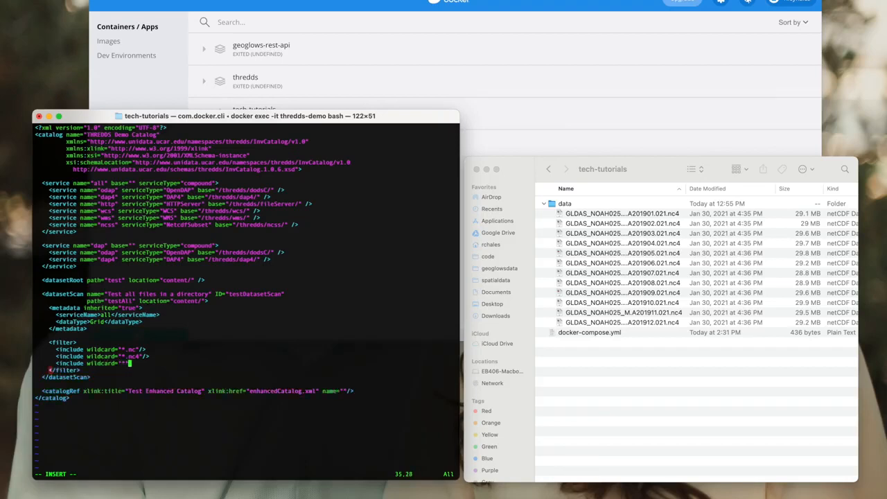
{"action": "type", "text": "/>"}
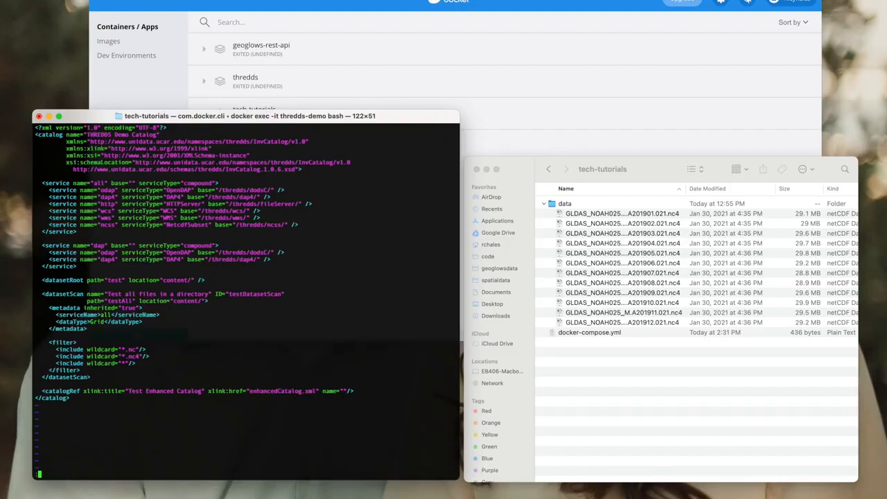
Save and quit vi with :x!, exit the container, and expand tech-tutorials in Docker Desktop
{"action": "type", "text": ":x!"}
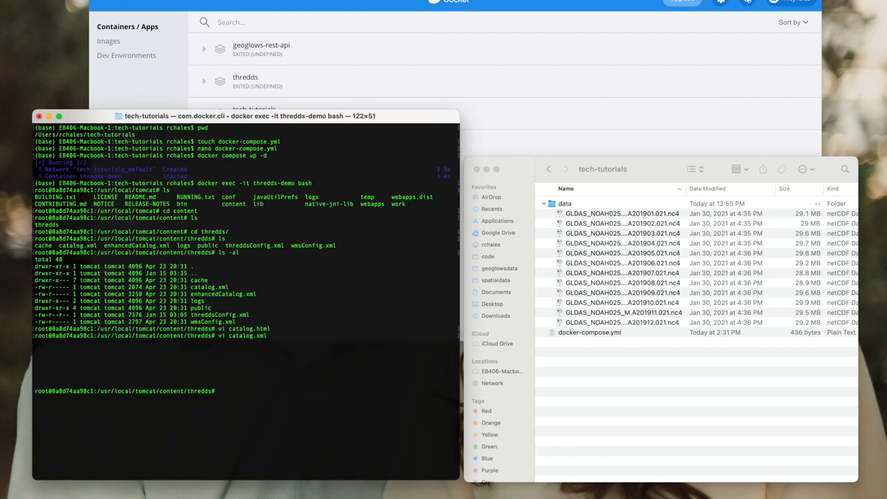
{"action": "type", "text": "exit"}
{"action": "type", "text": "docker restart thredds-demo"}
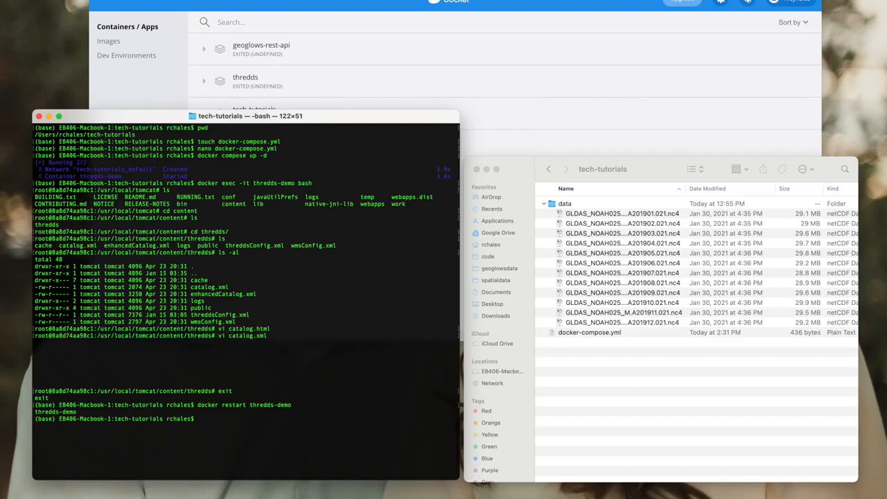
{"action": "mouse_move", "coordinate": [379, 356]}
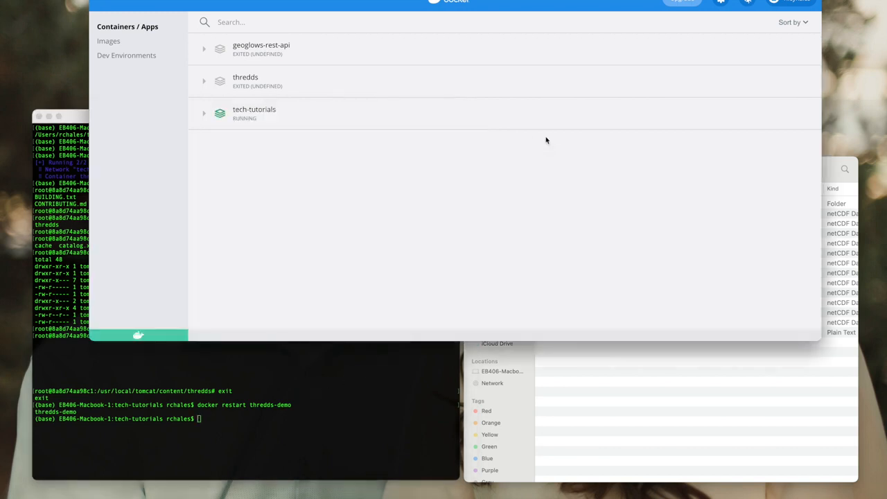
{"action": "left_click", "coordinate": [204, 113]}
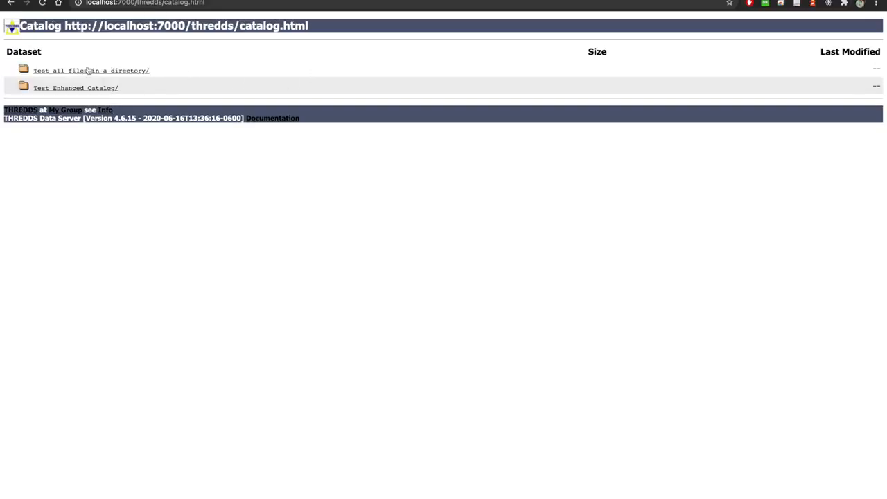
{"action": "mouse_move", "coordinate": [233, 192]}
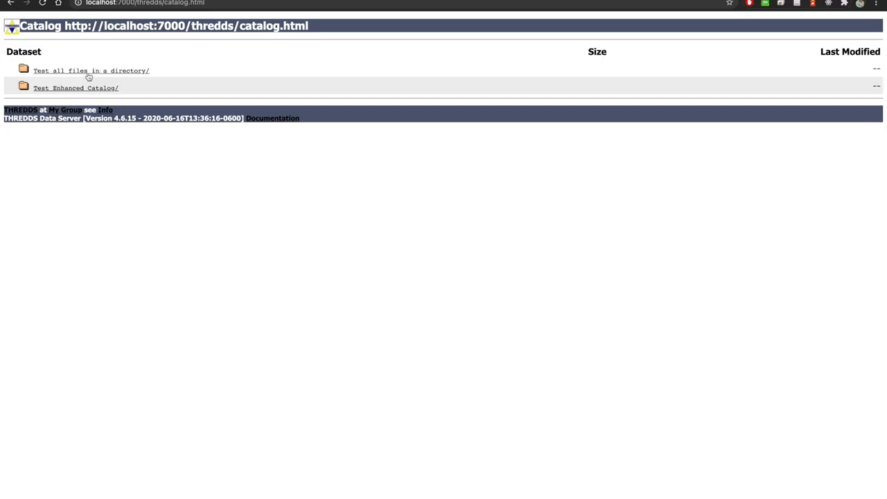
Open 'Test all files in a directory' and then its data/ folder
{"action": "left_click", "coordinate": [91, 70]}
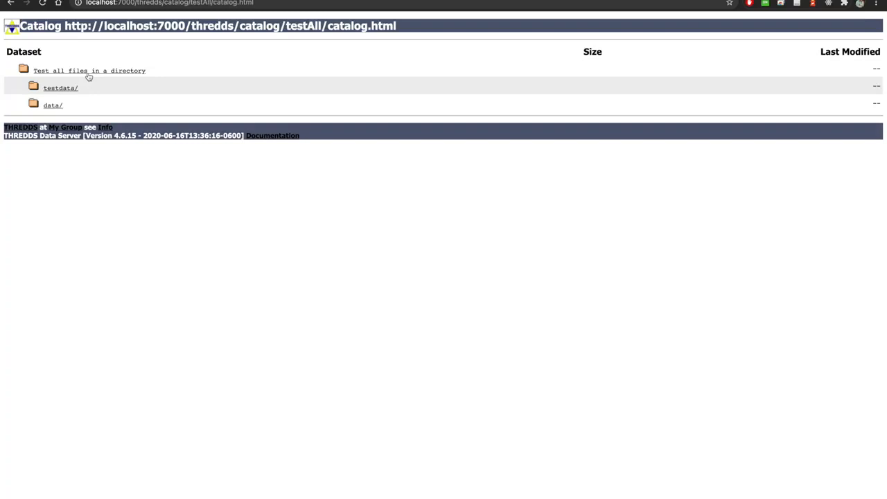
{"action": "mouse_move", "coordinate": [56, 82]}
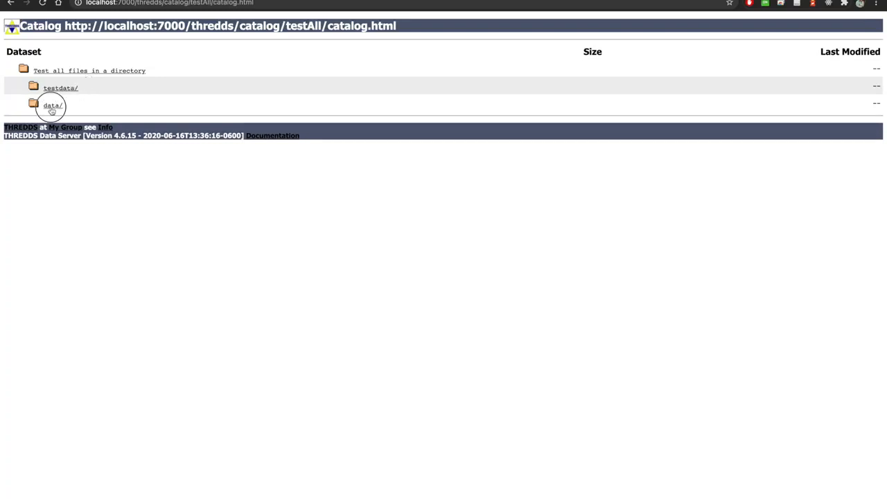
{"action": "left_click", "coordinate": [52, 105]}
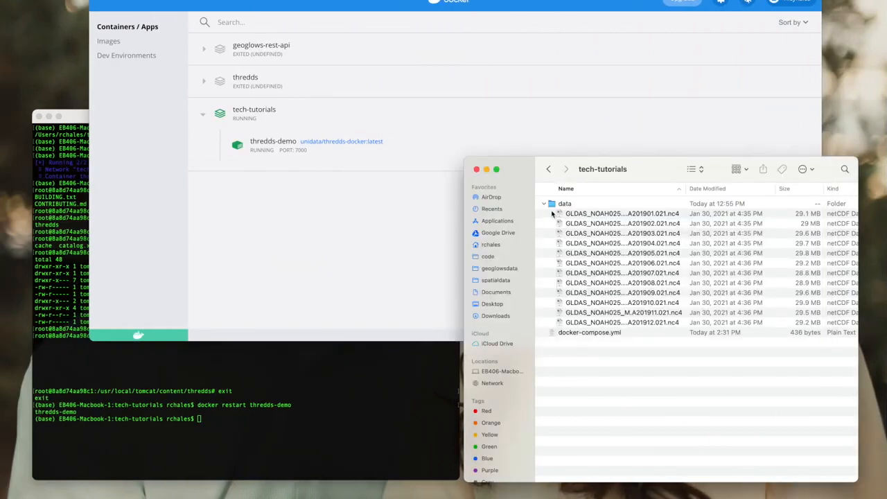
Collapse the data folder in the tech-tutorials Finder window
{"action": "left_click", "coordinate": [545, 203]}
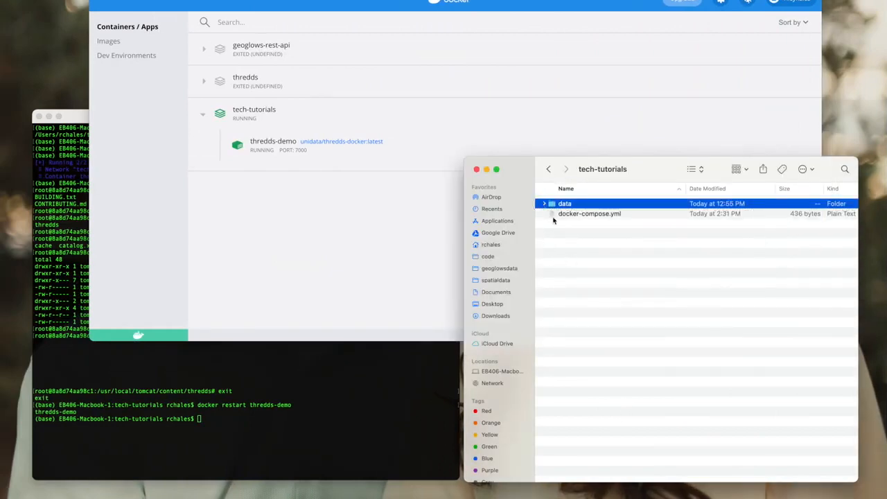
{"action": "mouse_move", "coordinate": [587, 237]}
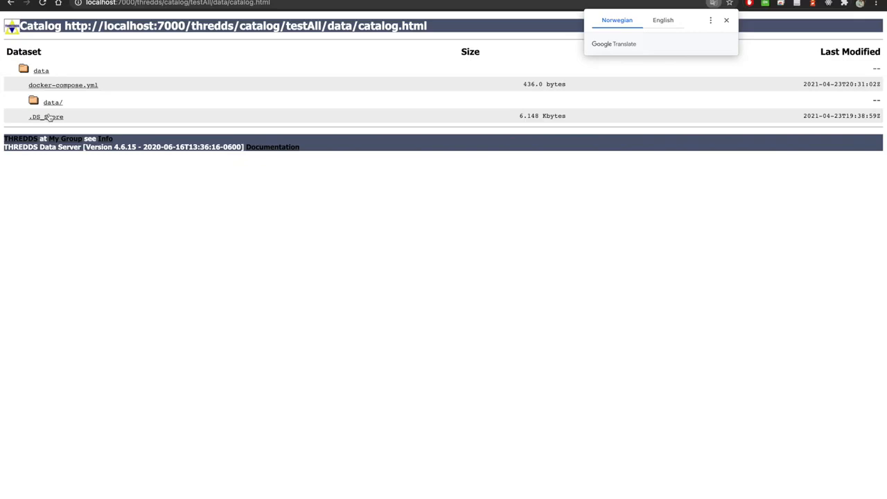
{"action": "mouse_move", "coordinate": [100, 117]}
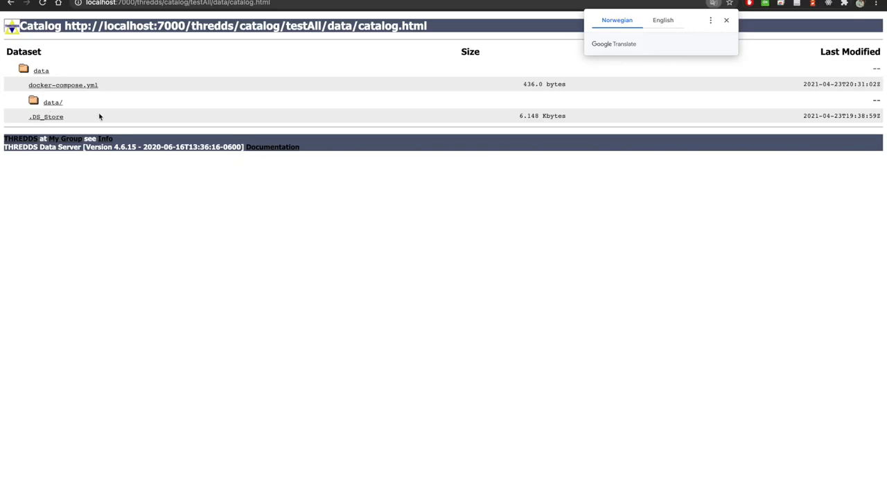
{"action": "mouse_move", "coordinate": [68, 110]}
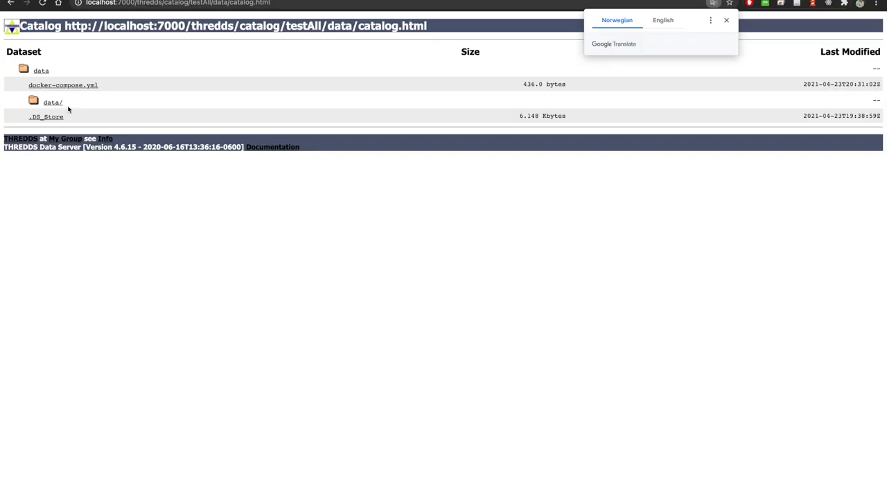
Open the inner data folder and select GLDAS_NOAH025_M.A201908.021.nc4
{"action": "left_click", "coordinate": [53, 102]}
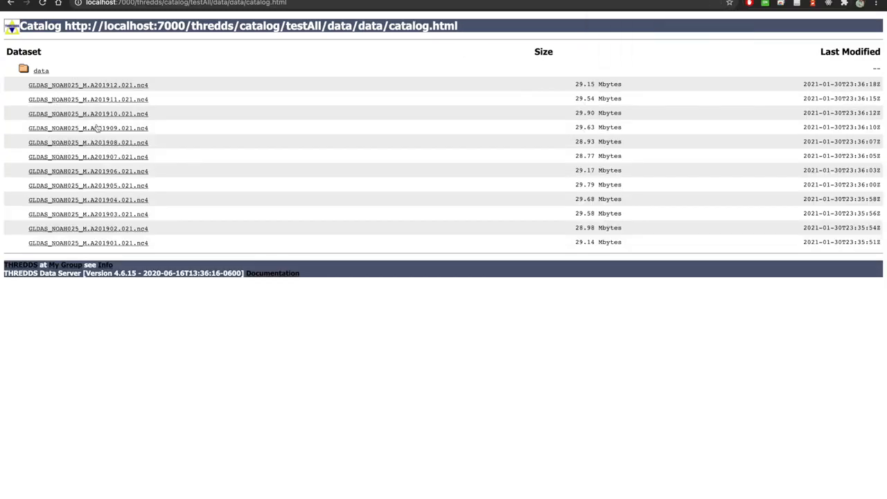
{"action": "mouse_move", "coordinate": [75, 147]}
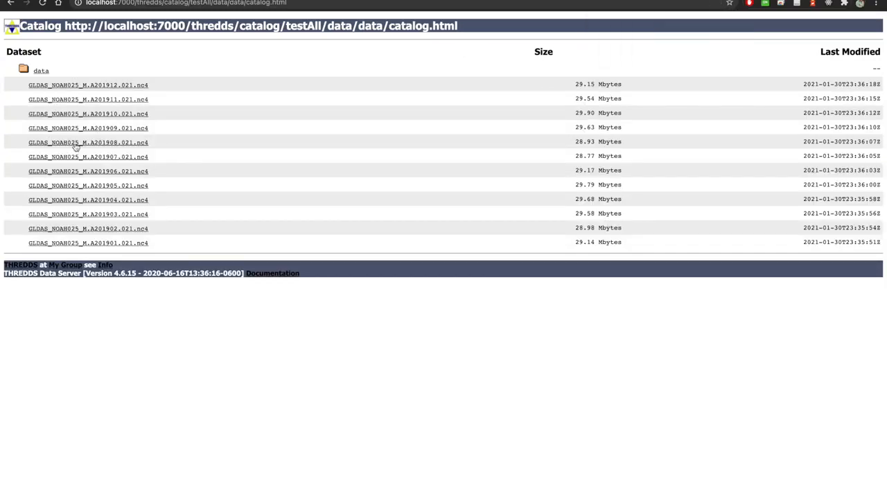
{"action": "left_click", "coordinate": [88, 142]}
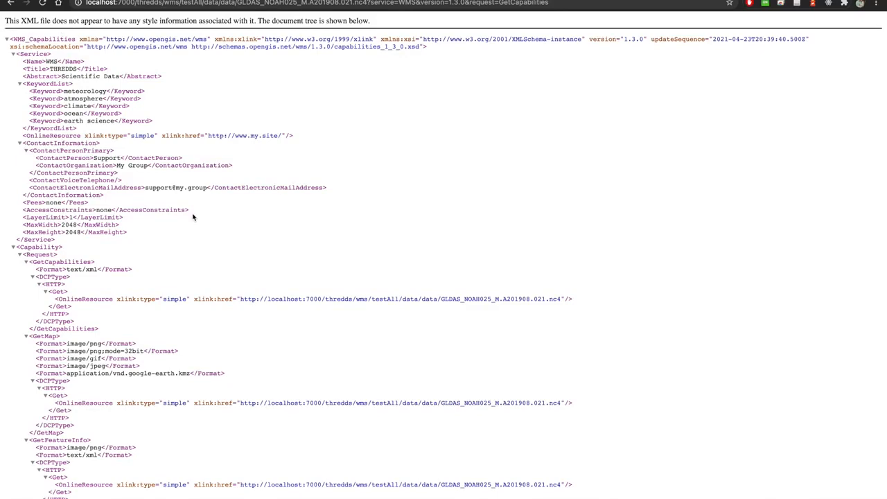
Scroll the capabilities XML to the Swnet_tavg layer and select its name
{"action": "scroll", "scroll_direction": "down", "scroll_amount": 3}
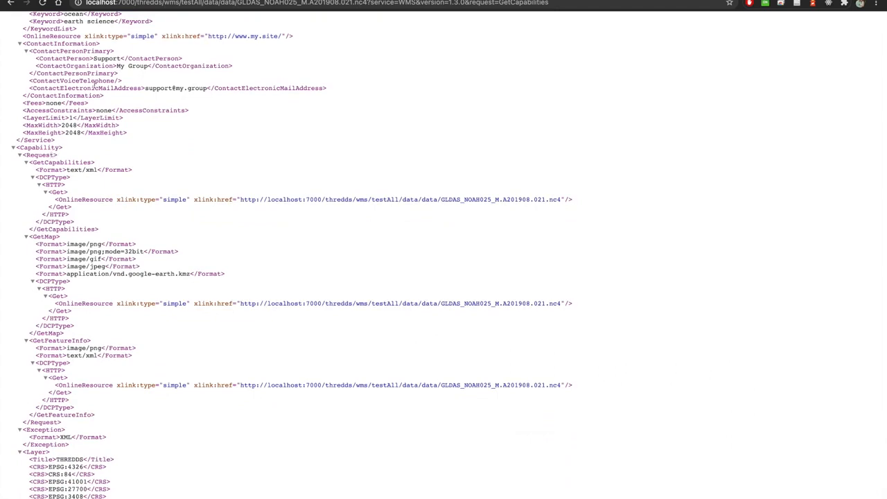
{"action": "scroll", "scroll_direction": "down", "scroll_amount": 3}
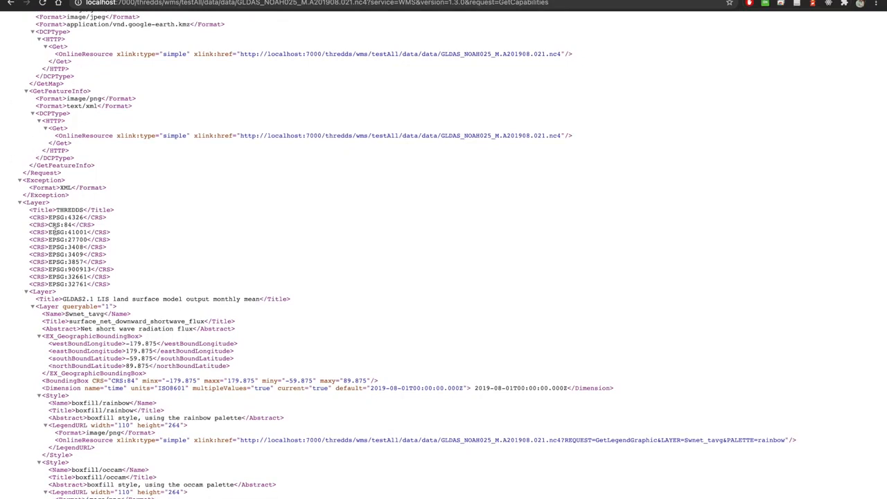
{"action": "left_click_drag", "start_coordinate": [46, 217], "coordinate": [104, 284]}
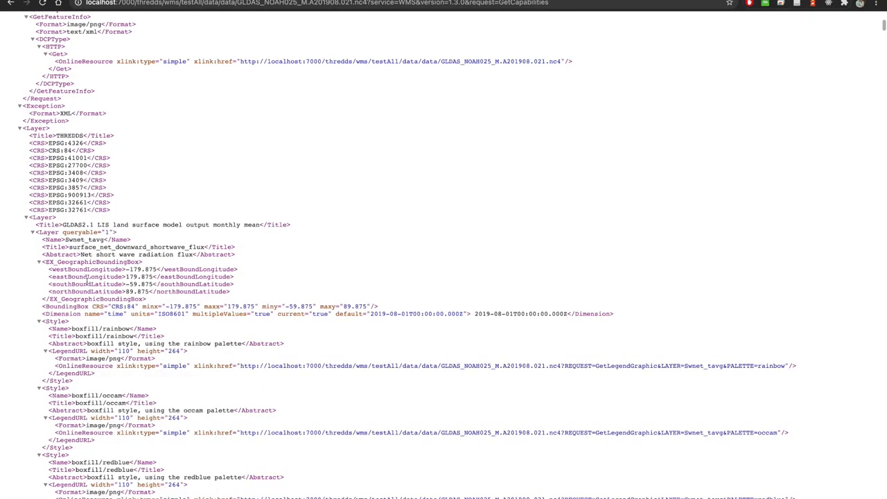
{"action": "double_click", "coordinate": [84, 239]}
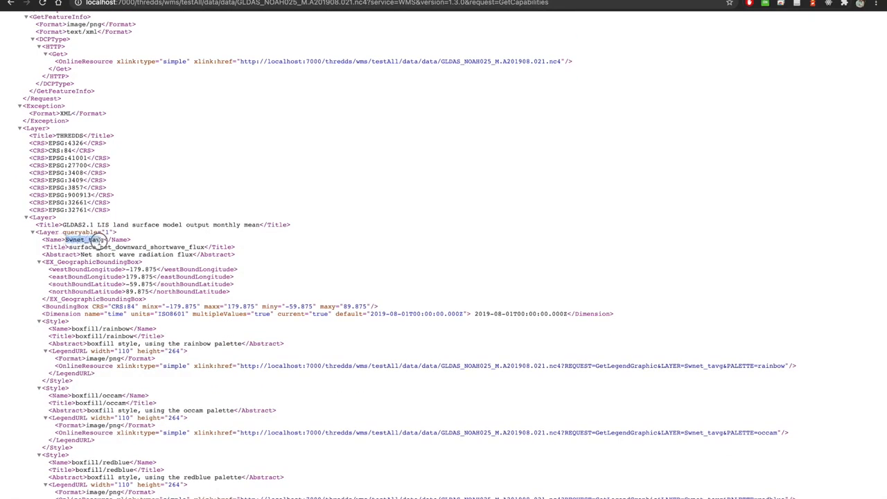
{"action": "scroll", "scroll_direction": "down", "scroll_amount": 3}
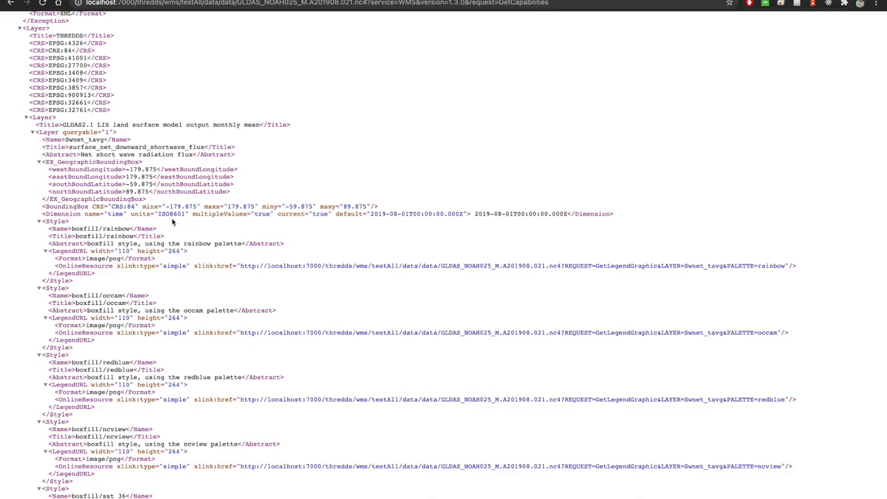
{"action": "mouse_move", "coordinate": [412, 153]}
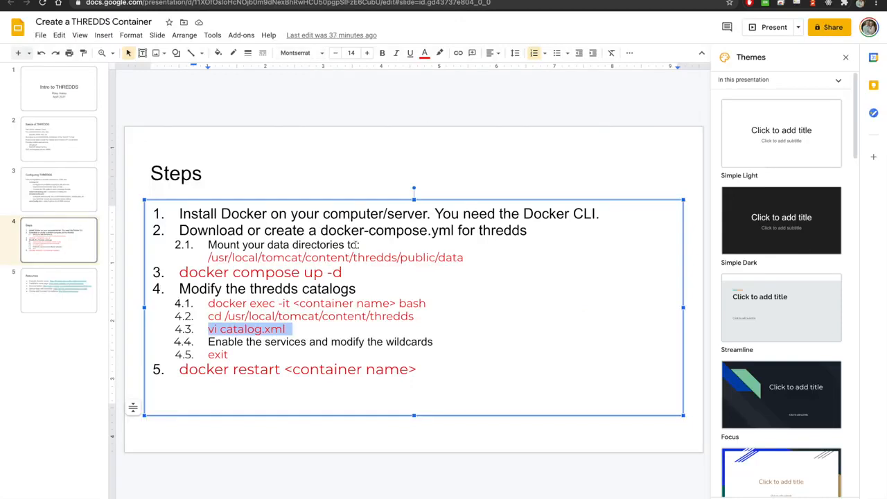
{"action": "left_click", "coordinate": [292, 341]}
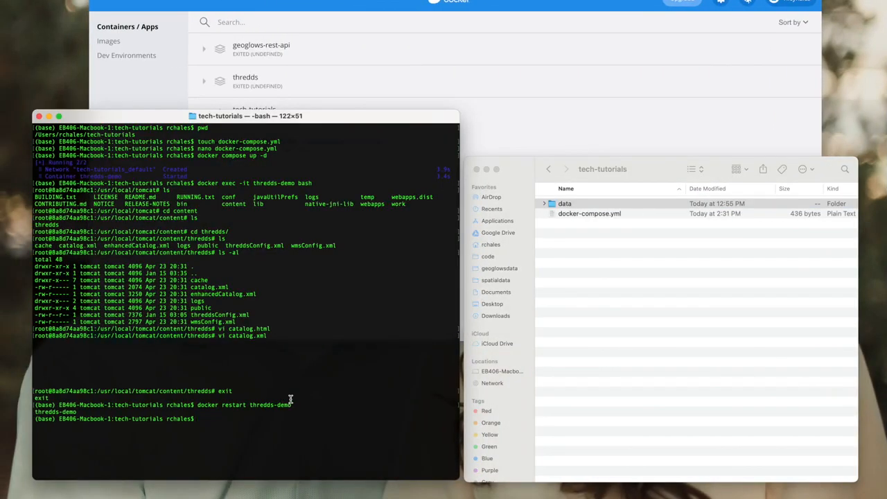
Run docker stop thredds-demo to stop the container
{"action": "type", "text": "docker stop"}
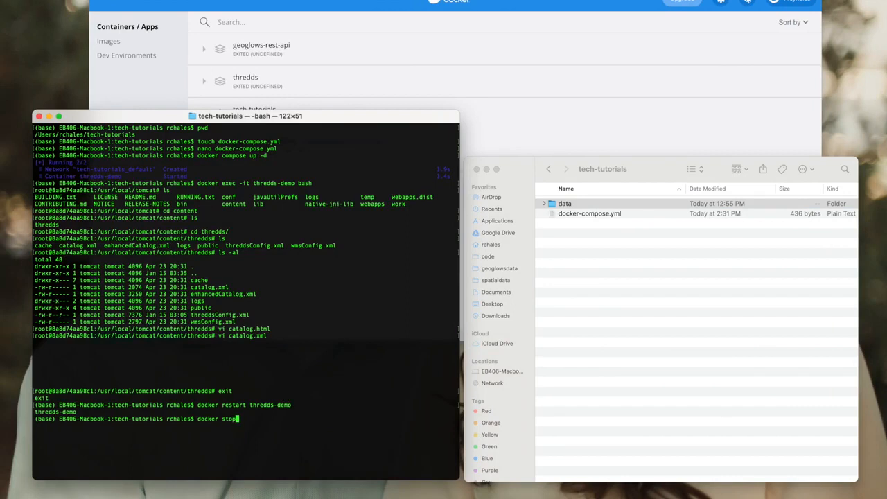
{"action": "type", "text": "threadds-d"}
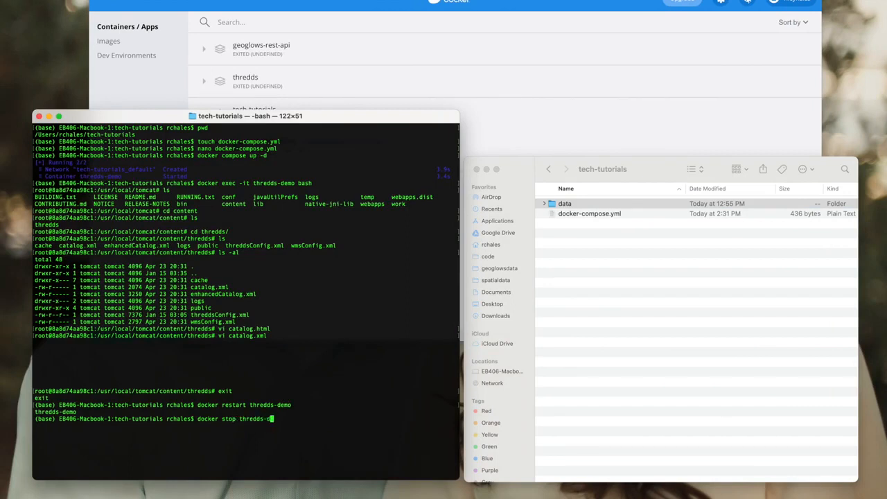
{"action": "key", "text": "Return"}
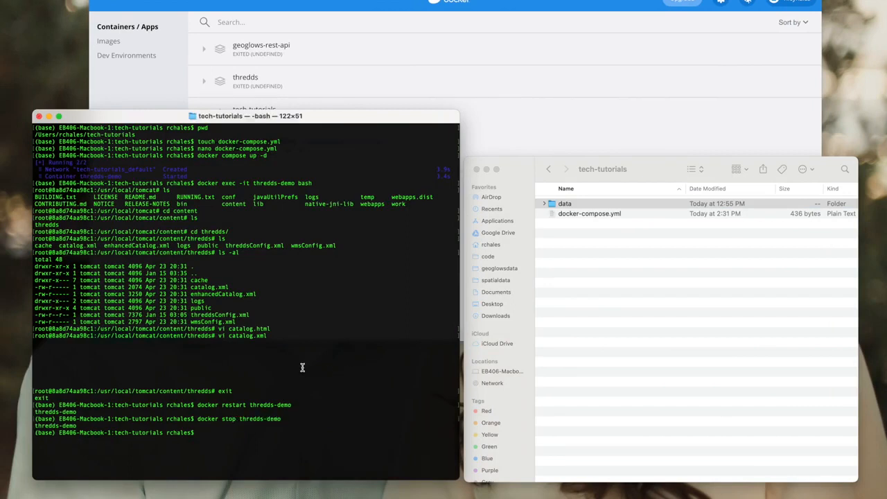